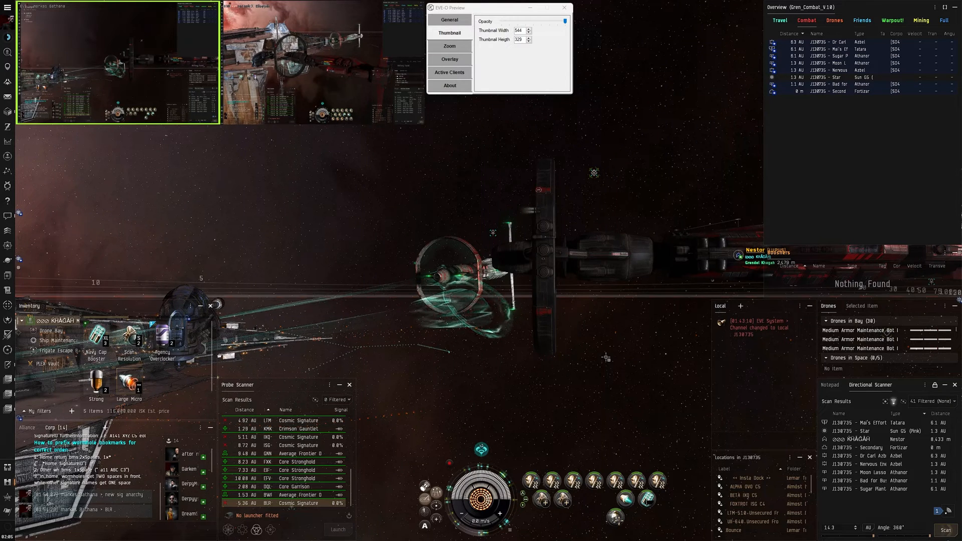
# Step: Switch from the first character's client to the second EVE client
pyautogui.press('alt+tab')
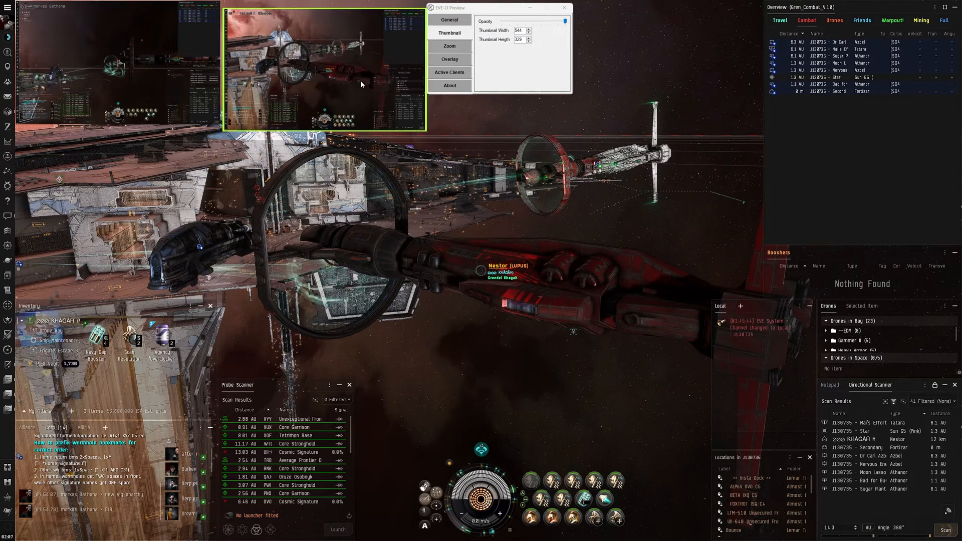
# Step: Bring the main character's client forward and reach the Fleet window's Form New Fleet panel
pyautogui.moveTo(325, 71); pyautogui.dragTo(221, 209)
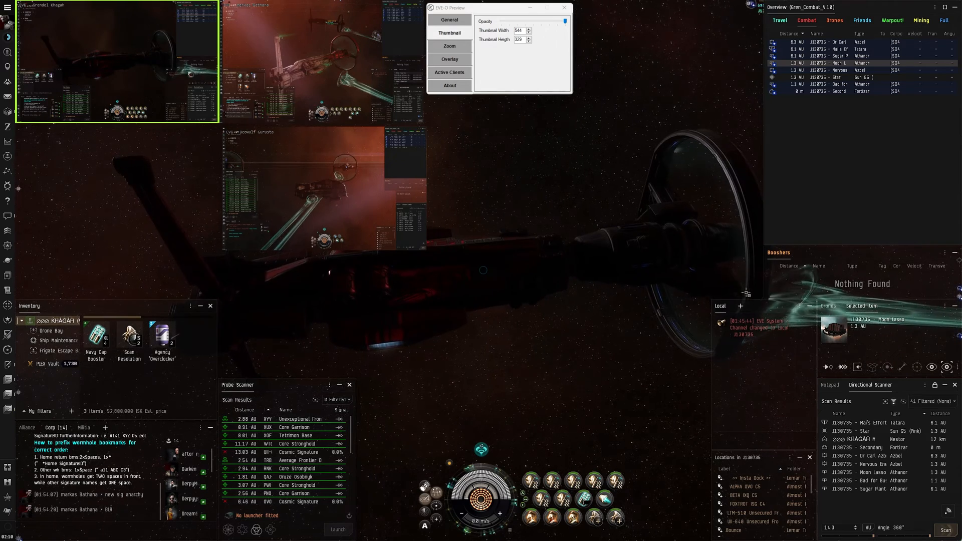
pyautogui.moveTo(740, 306)
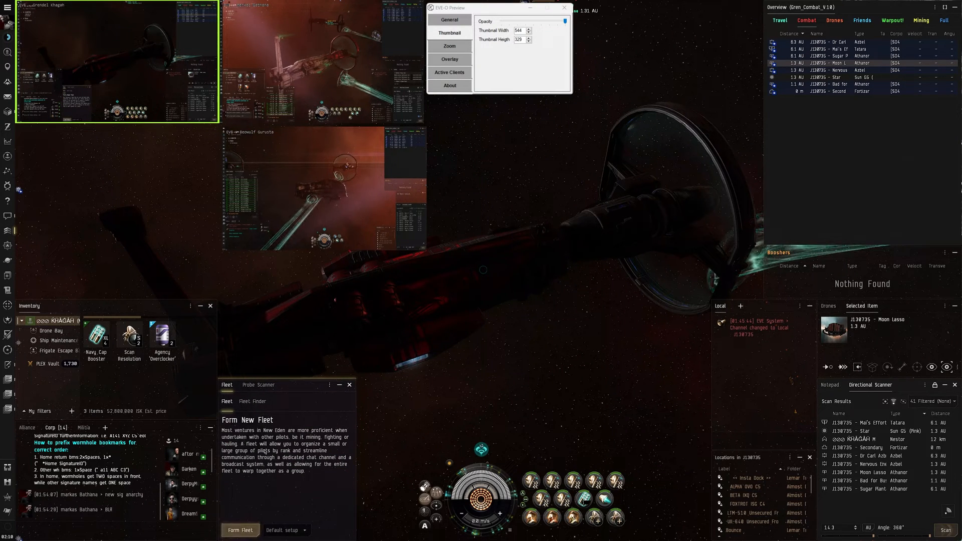
# Step: Form the two-member fleet, check its Broadcasts tab, and return to Probe Scanner results
pyautogui.click(252, 401)
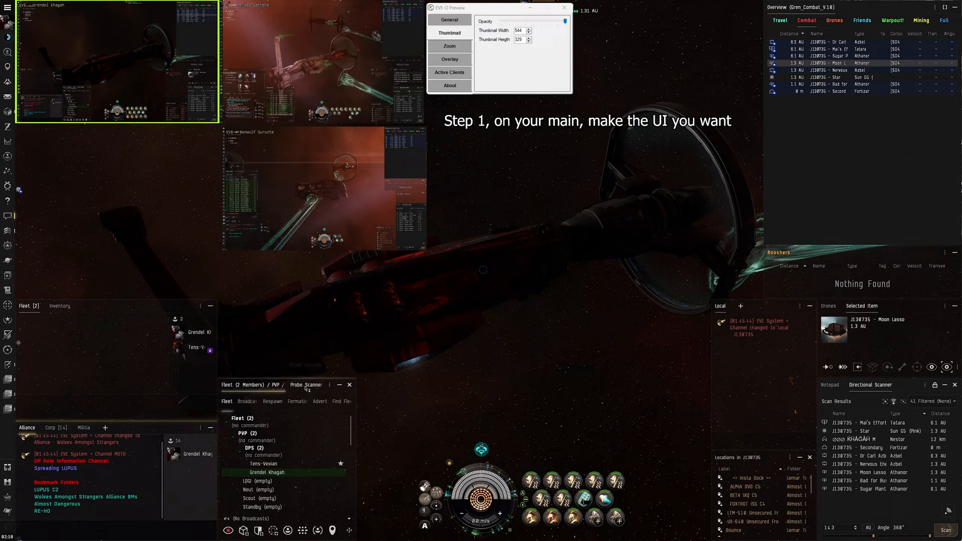
pyautogui.click(306, 385)
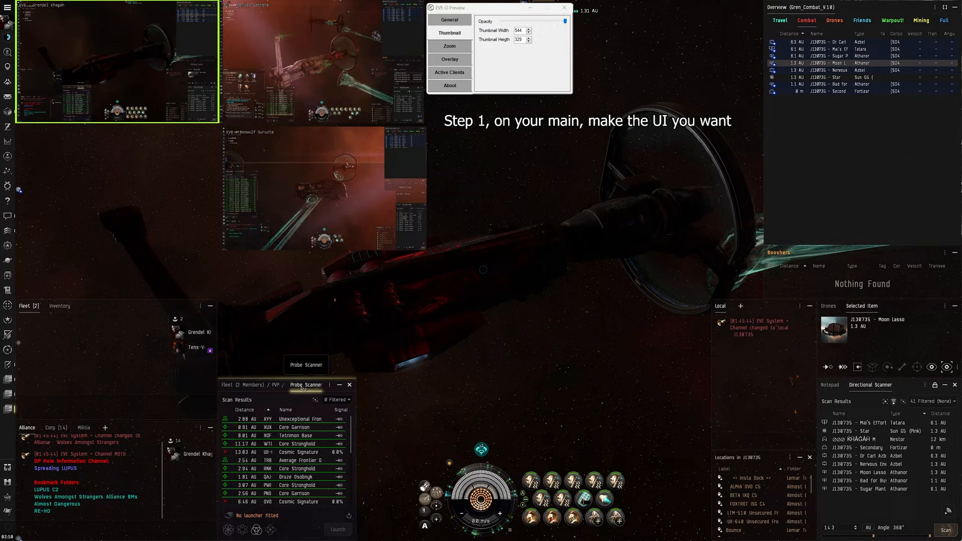
pyautogui.click(227, 385)
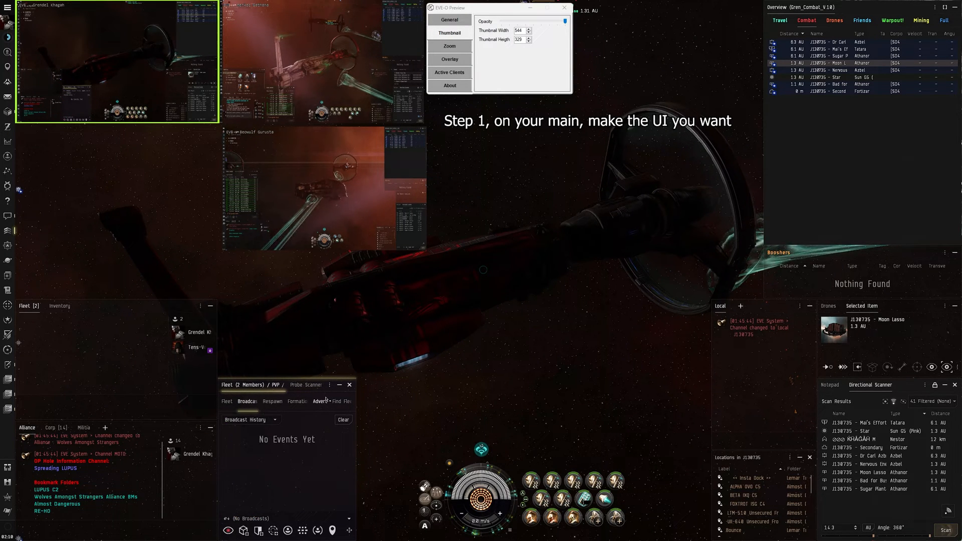
pyautogui.click(306, 384)
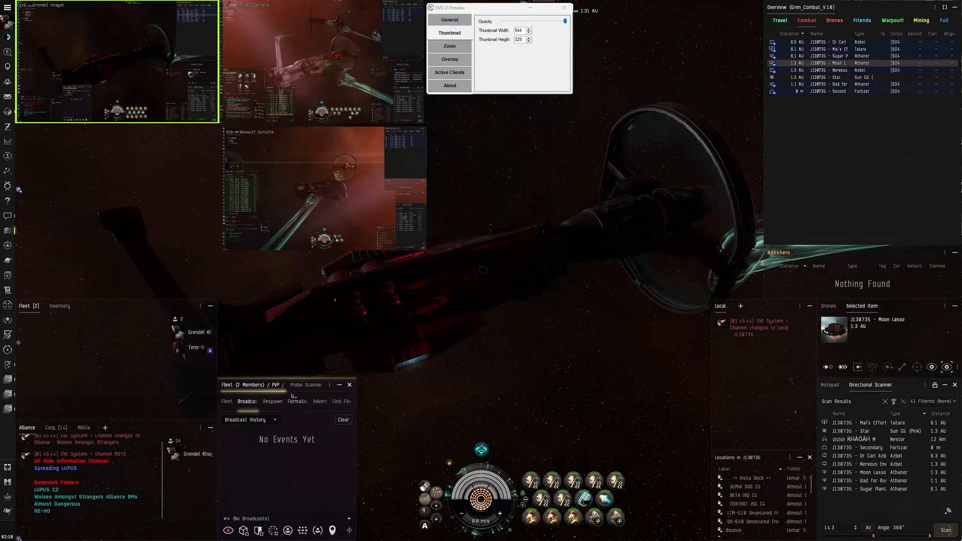
pyautogui.click(306, 385)
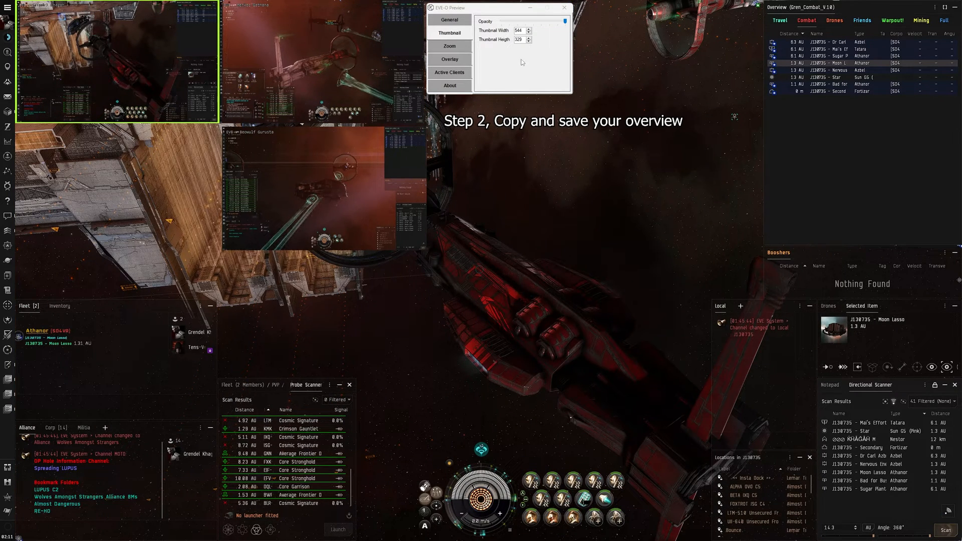
# Step: Load the chat-linked overview profile through Overview Settings, confirming with Yes
pyautogui.rightClick(801, 7)
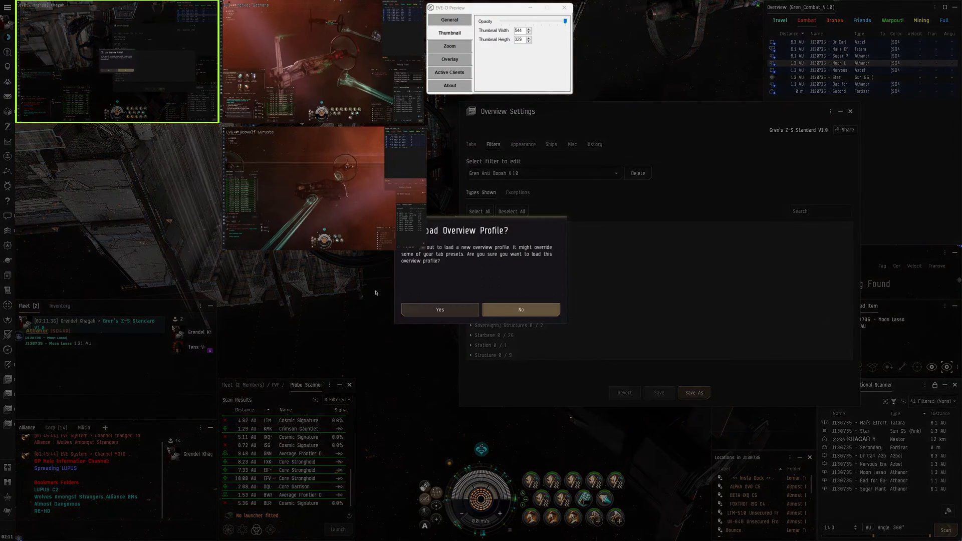
pyautogui.click(439, 309)
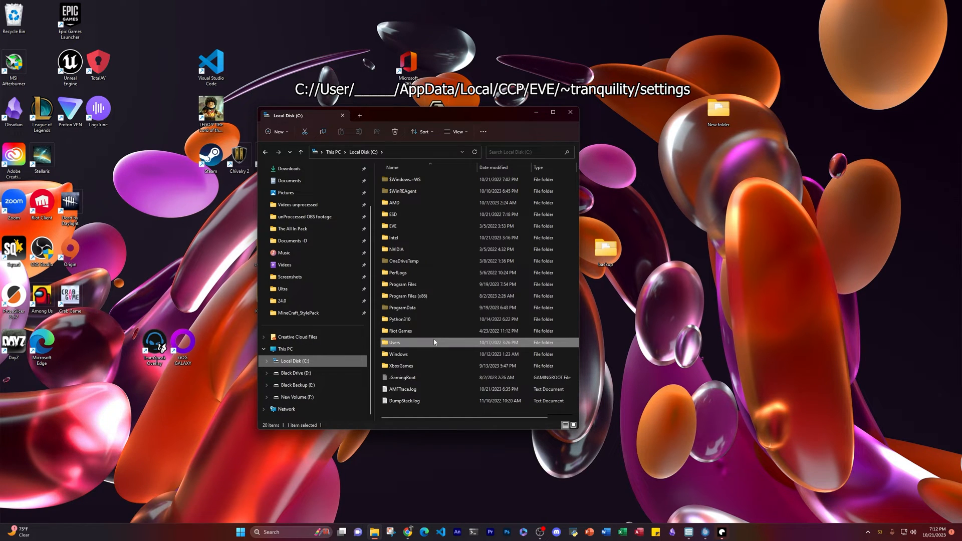
pyautogui.moveTo(434, 342)
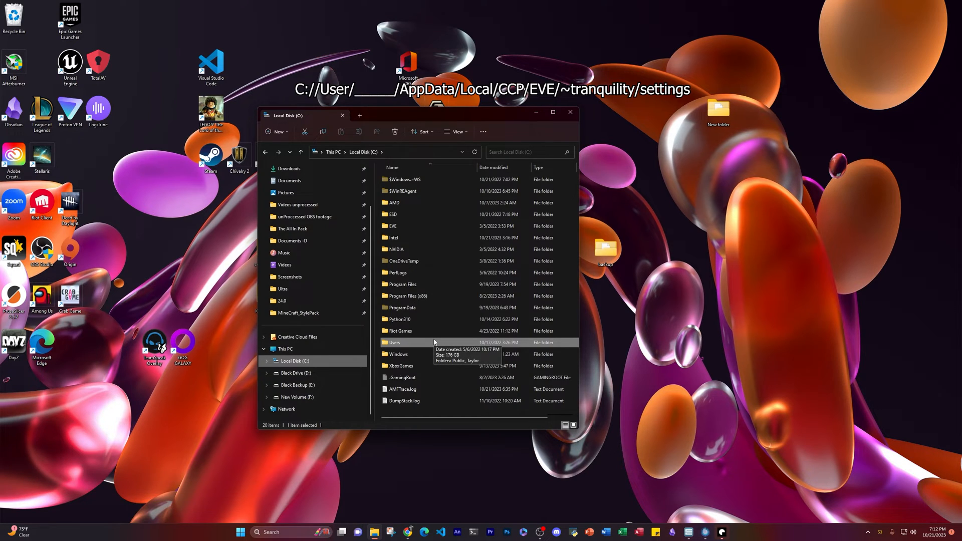
pyautogui.moveTo(411, 344)
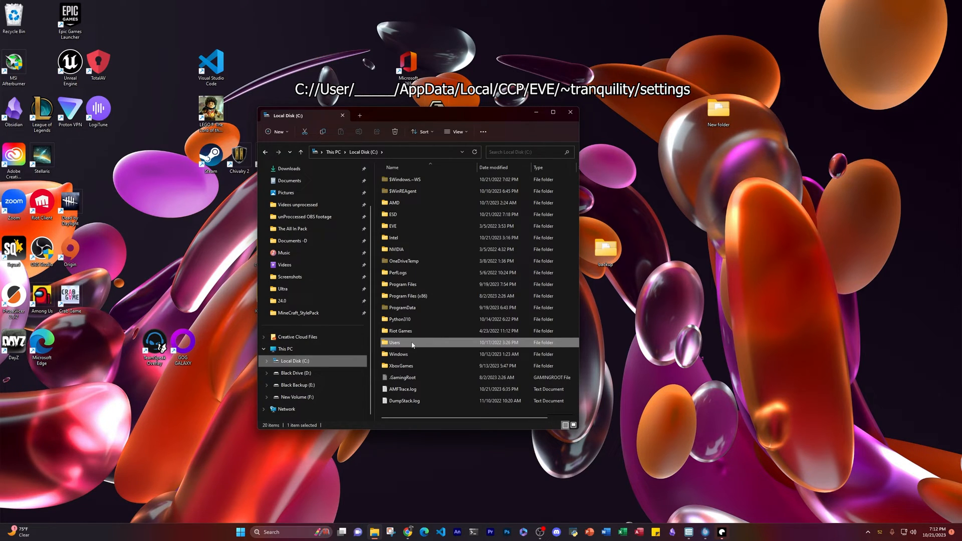
# Step: Open Users > AppData > Local > CCP > EVE > tranquility shared cache > settings_Default
pyautogui.doubleClick(394, 342)
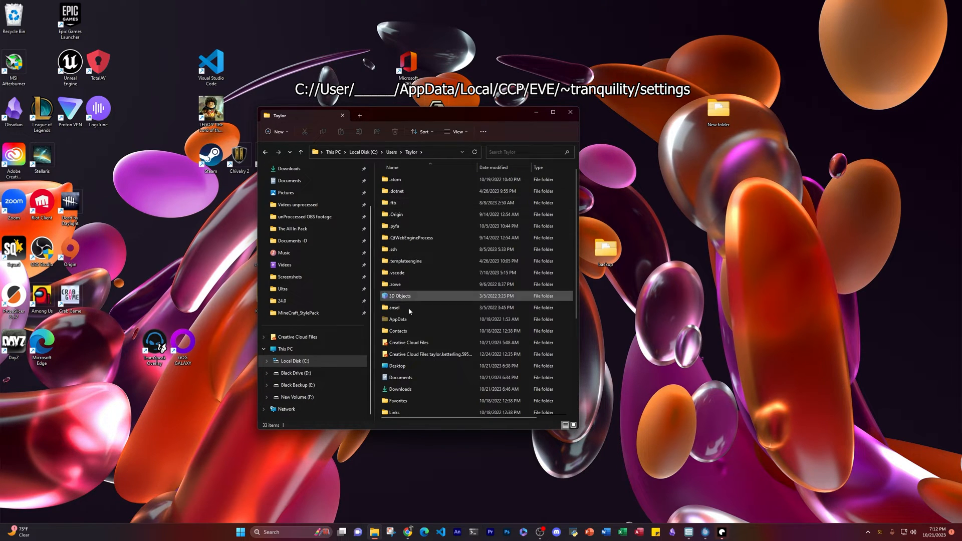
pyautogui.doubleClick(397, 319)
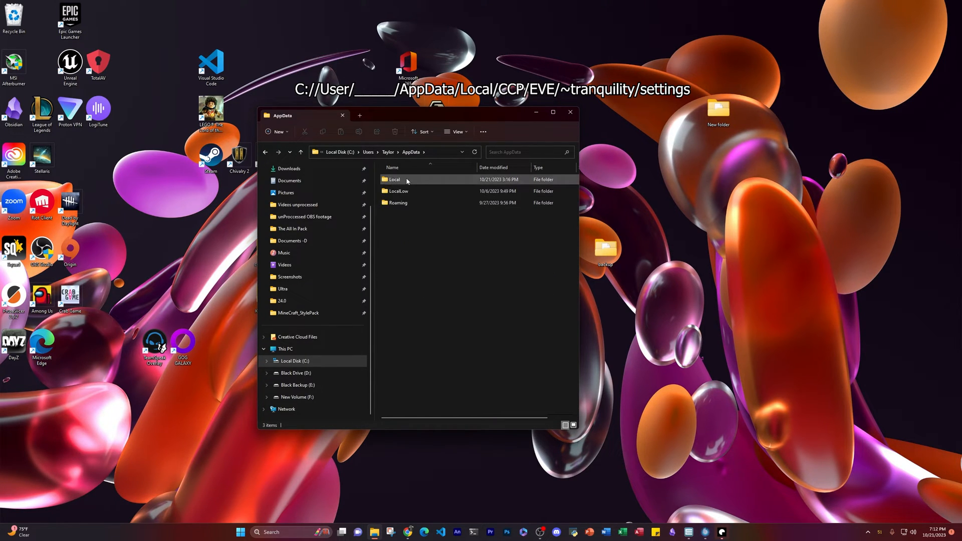
pyautogui.doubleClick(394, 180)
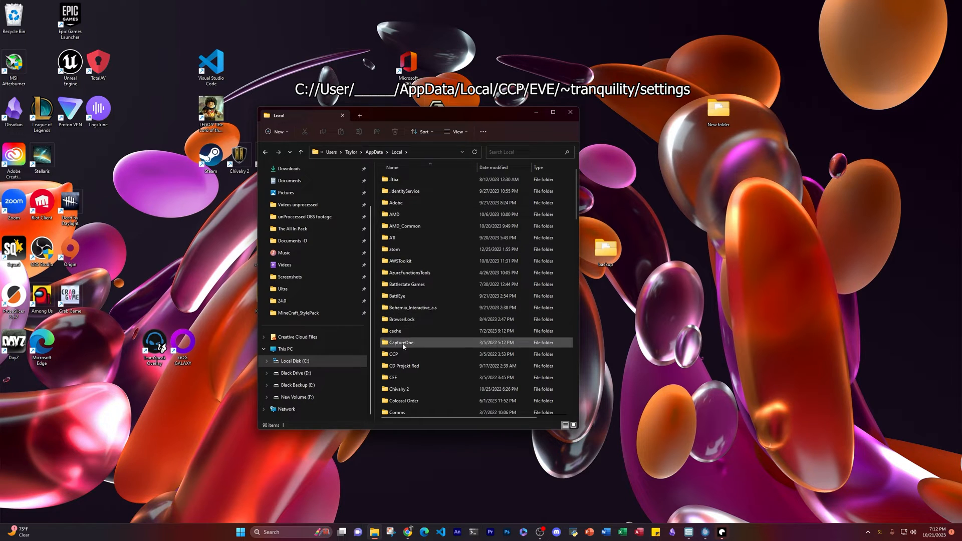
pyautogui.doubleClick(397, 354)
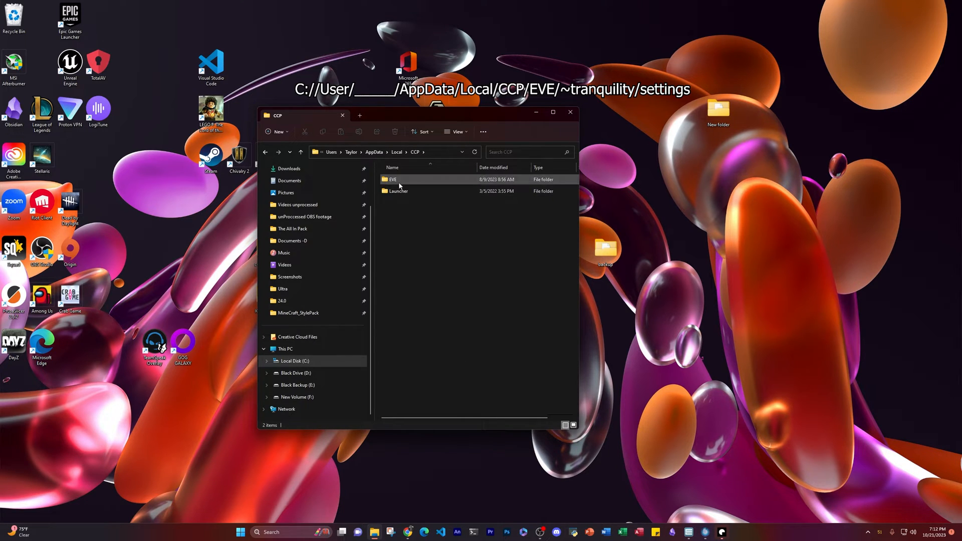
pyautogui.doubleClick(392, 180)
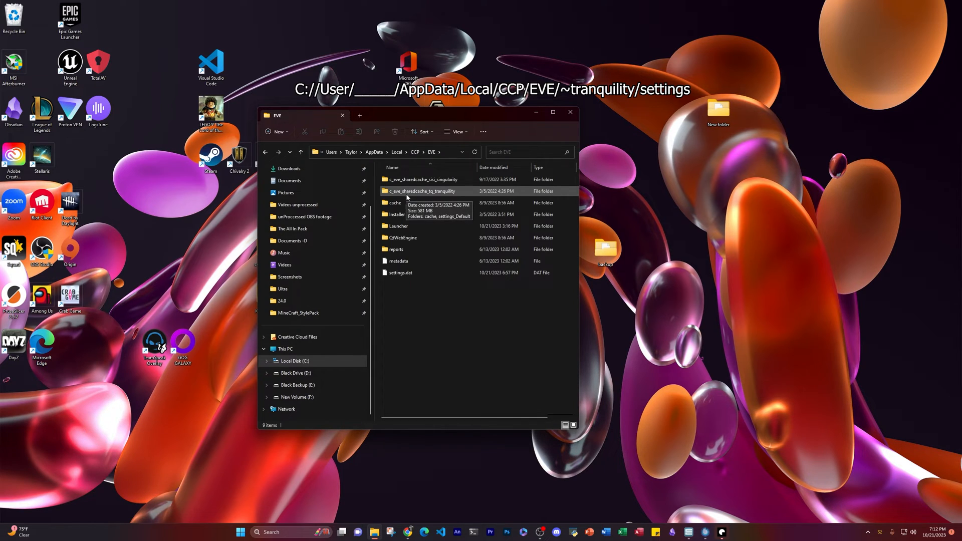
pyautogui.doubleClick(423, 191)
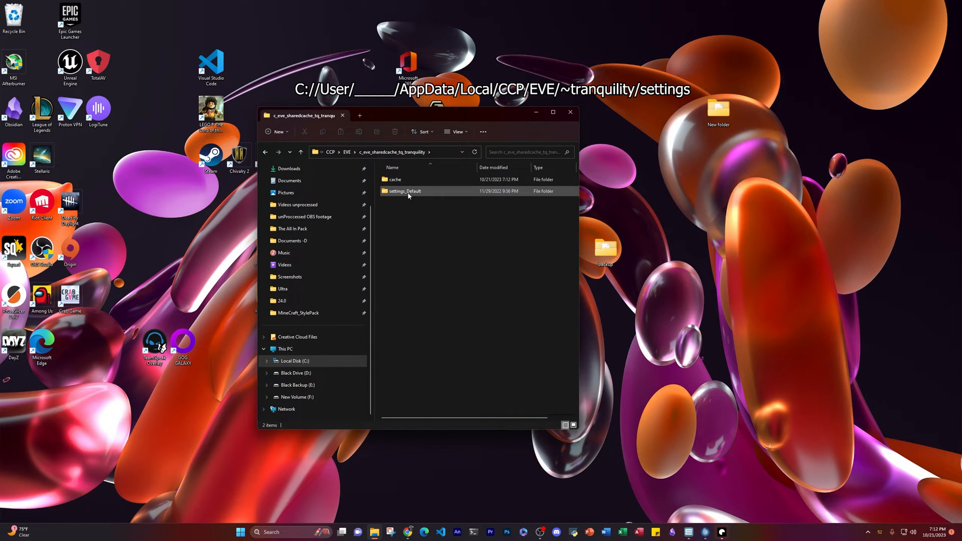
pyautogui.doubleClick(404, 191)
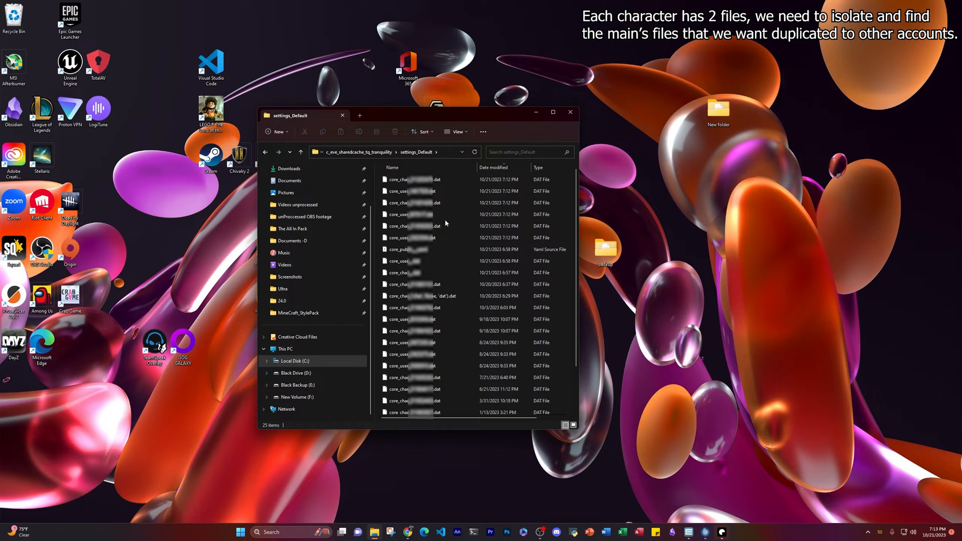
pyautogui.click(405, 179)
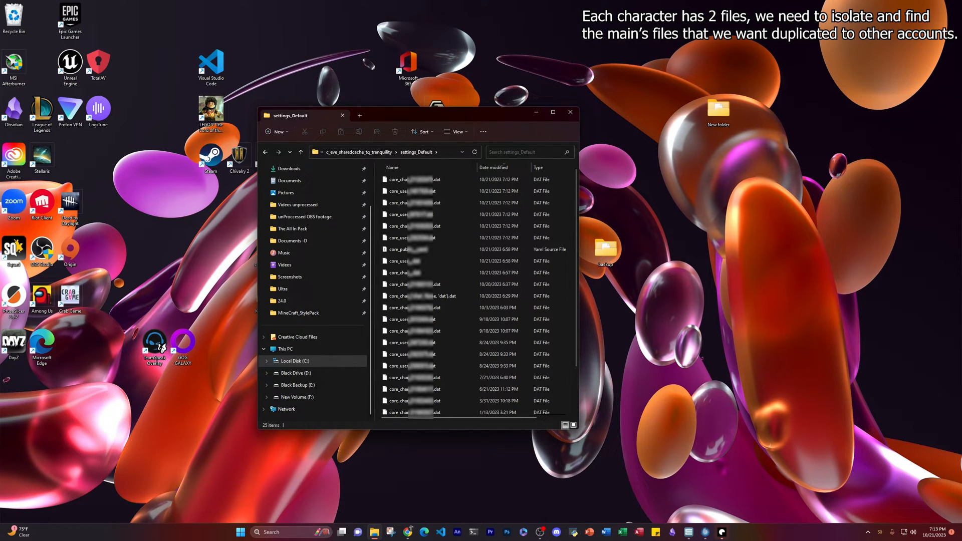
pyautogui.moveTo(491, 42)
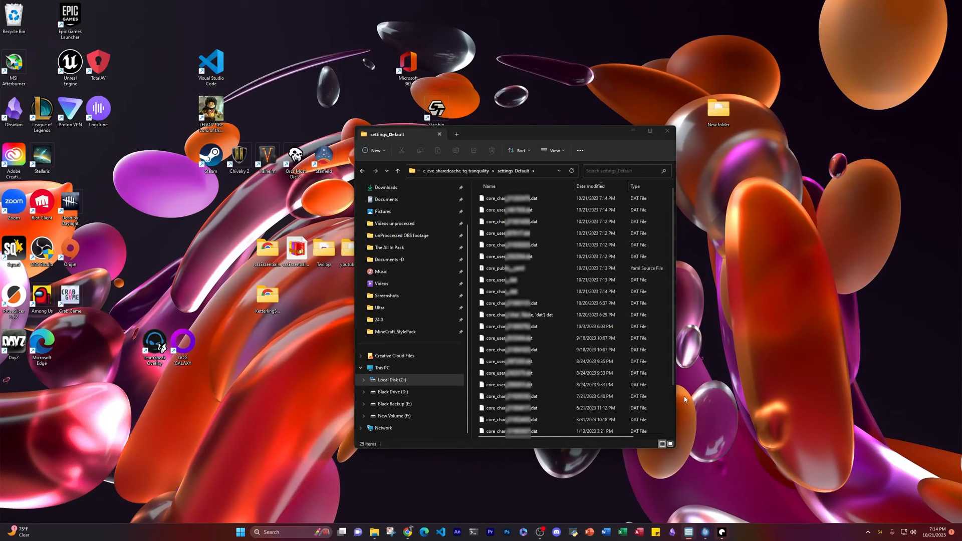
# Step: Select the newest core_char and core_user .dat files together
pyautogui.click(521, 210)
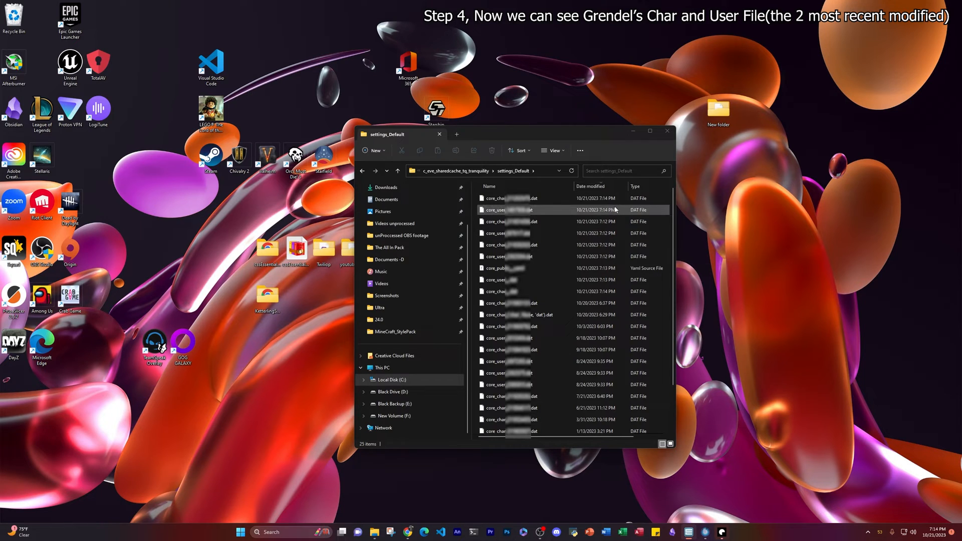
pyautogui.click(509, 198)
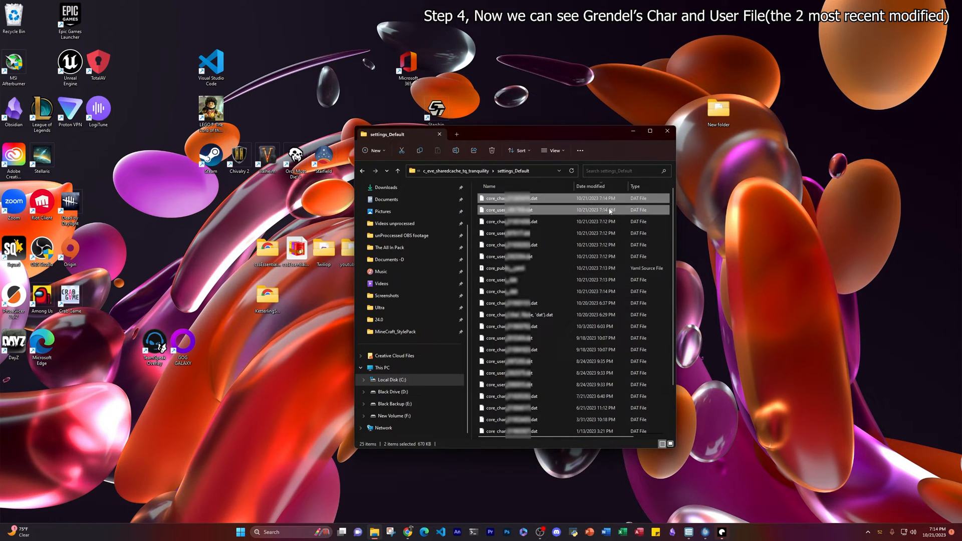
pyautogui.moveTo(550, 210)
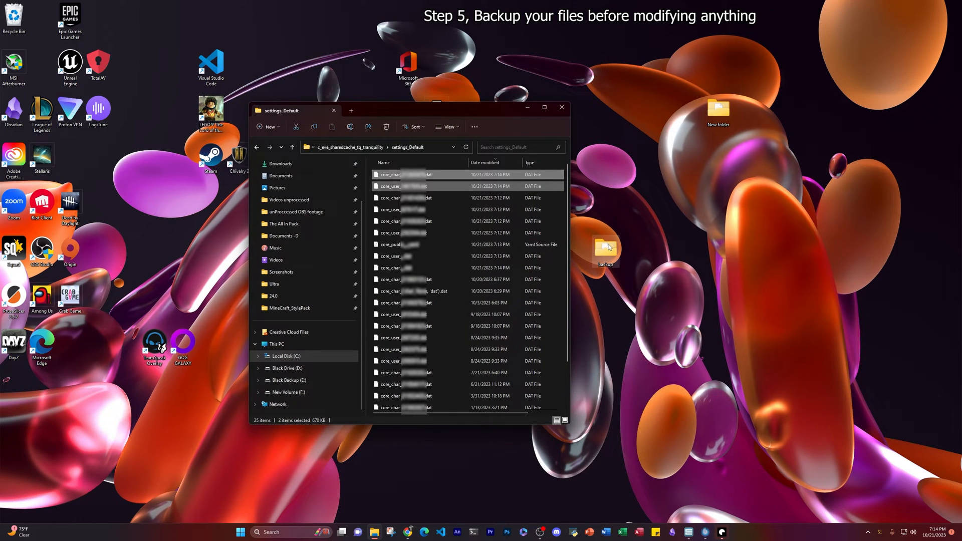
# Step: Create a Backup_2 folder on the desktop and open it
pyautogui.rightClick(668, 252)
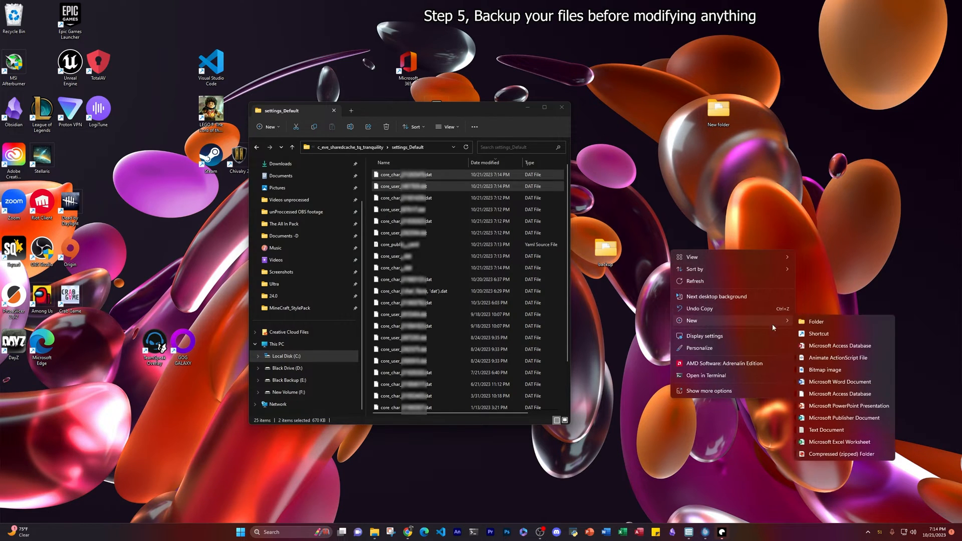
pyautogui.click(816, 322)
pyautogui.write('Backup_2')
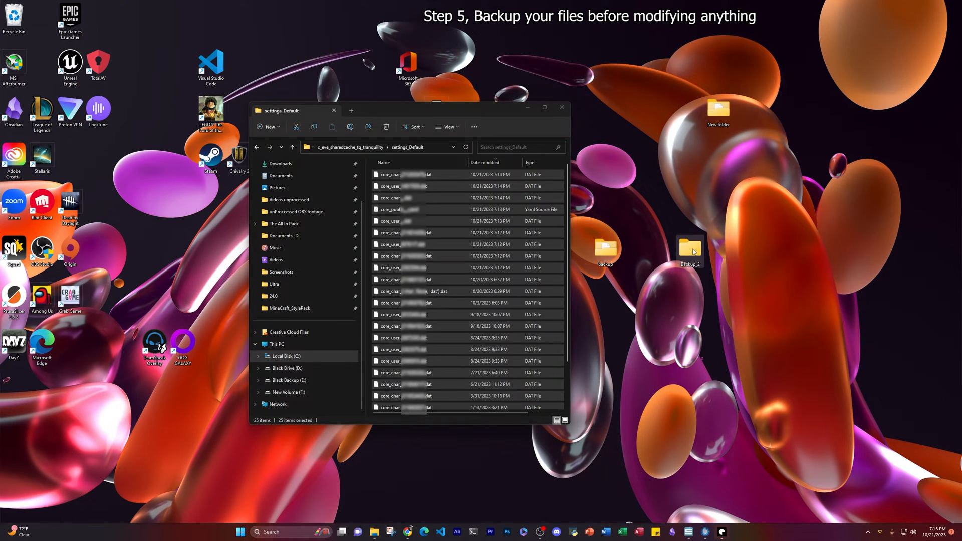
pyautogui.doubleClick(689, 249)
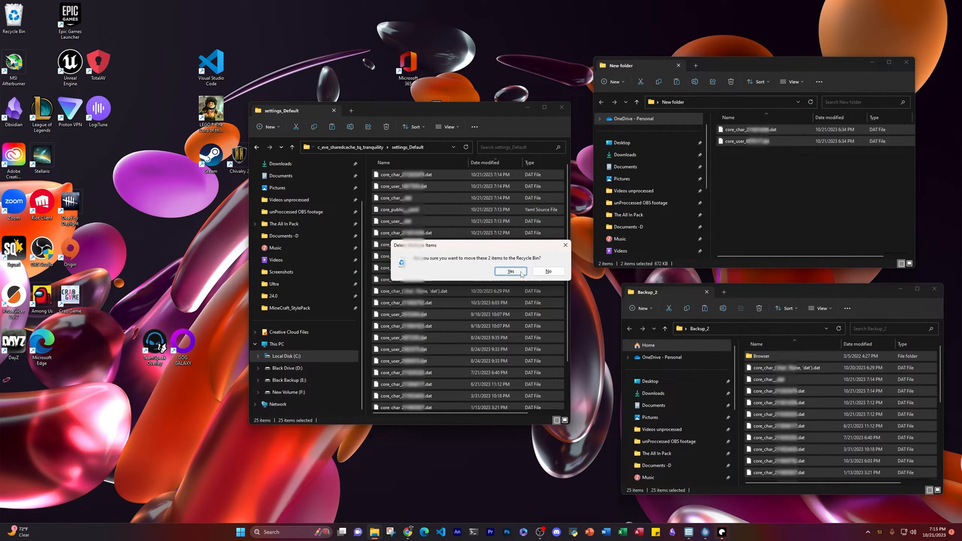
# Step: Recycle the older pair and put the main's core_char and core_user files into New folder
pyautogui.click(509, 271)
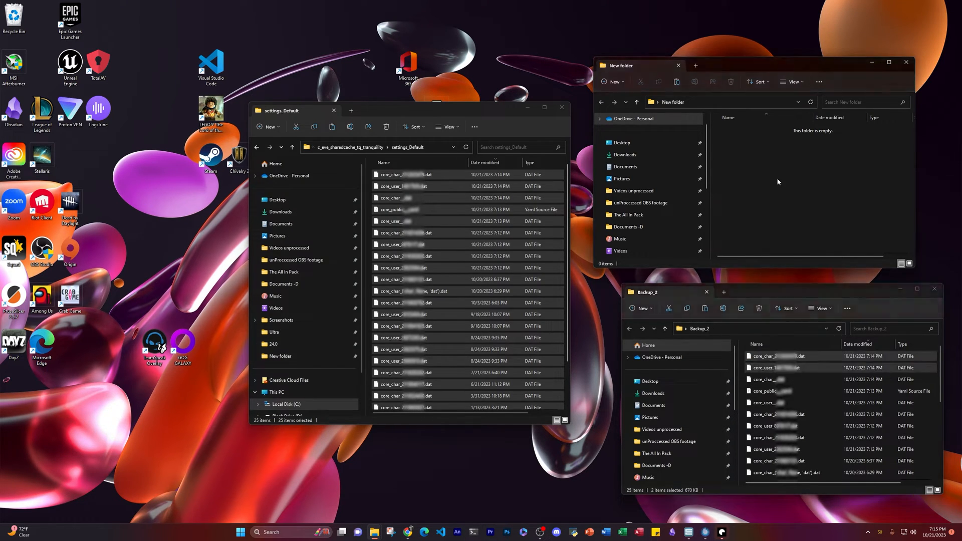
pyautogui.click(675, 81)
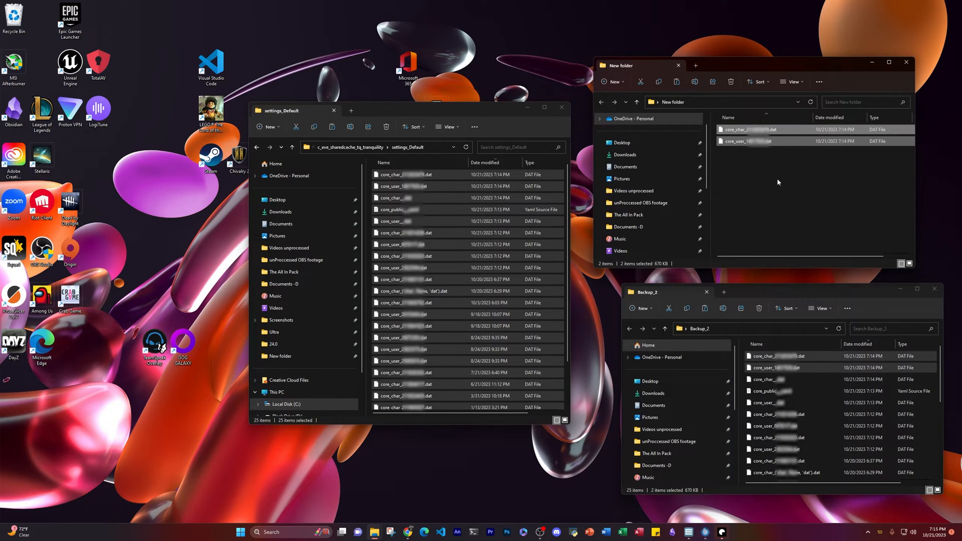
pyautogui.moveTo(787, 191)
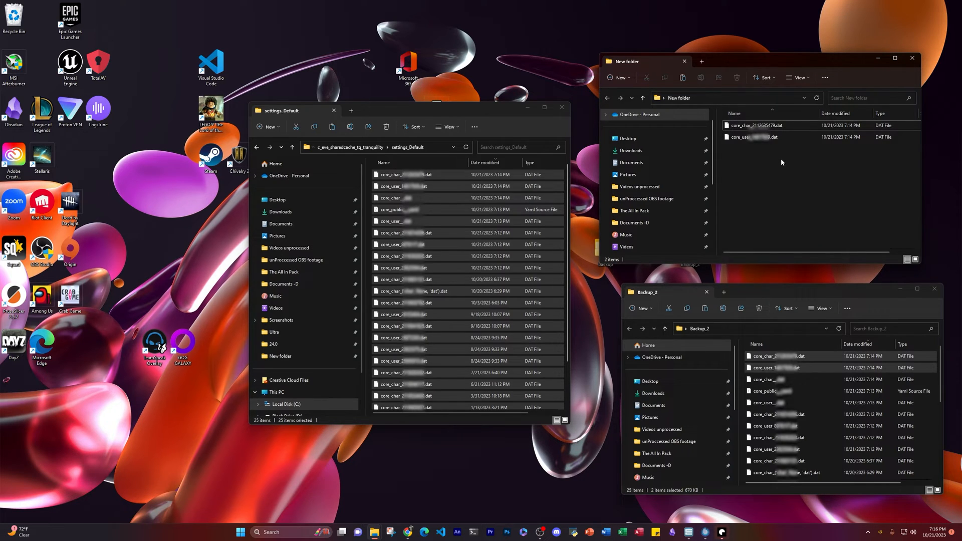
pyautogui.click(754, 136)
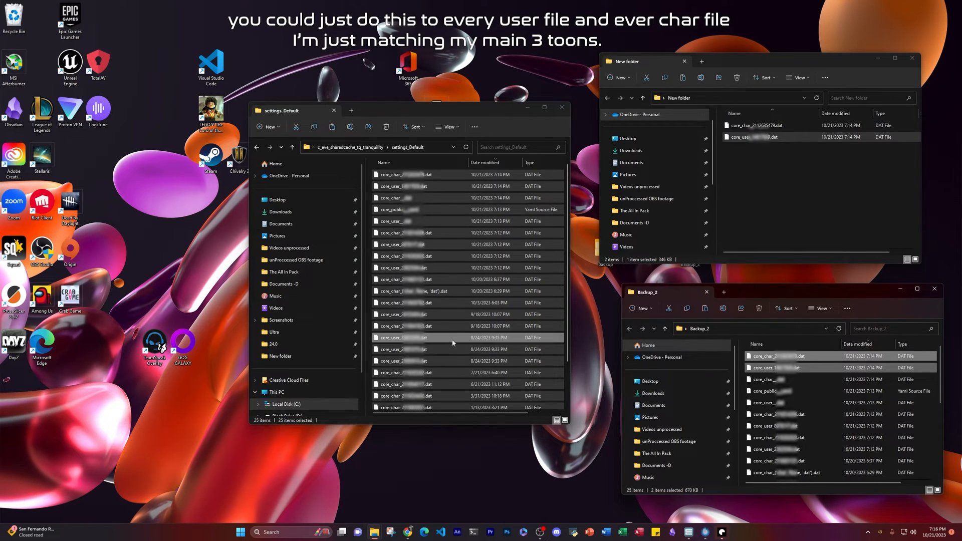
pyautogui.moveTo(506, 343)
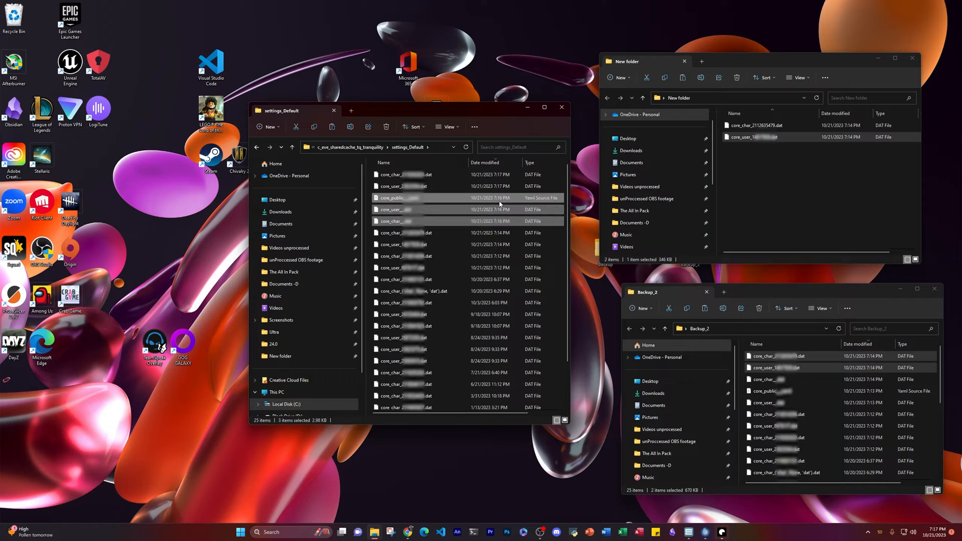
# Step: Select the freshly overwritten core_user and core_char files in settings_Default
pyautogui.click(424, 186)
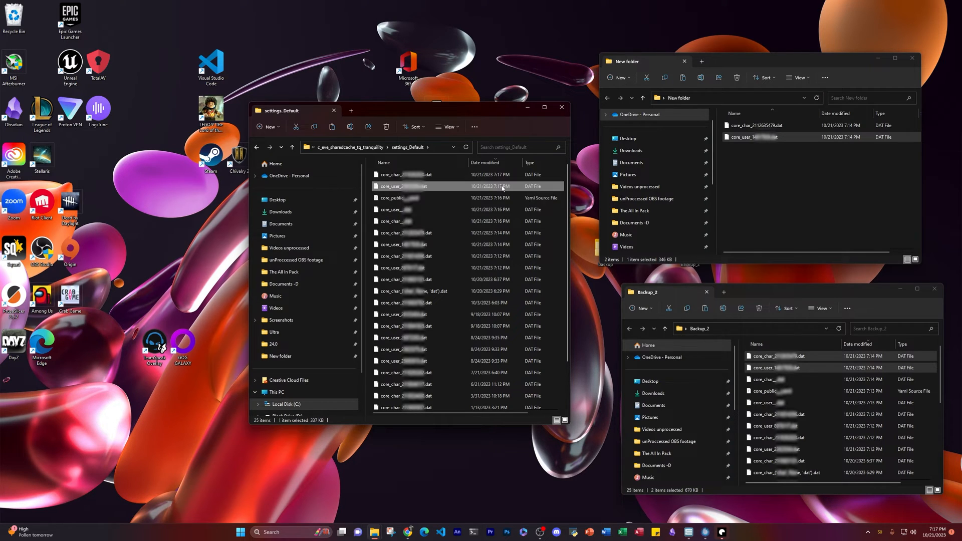
pyautogui.click(417, 198)
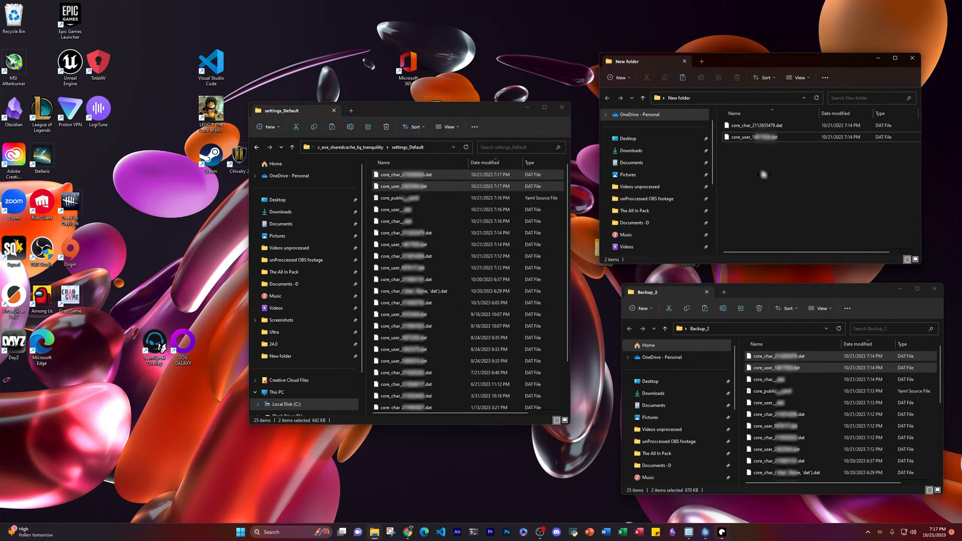
# Step: Rename the core_user and core_char copies in New folder to another alt's IDs
pyautogui.rightClick(403, 186)
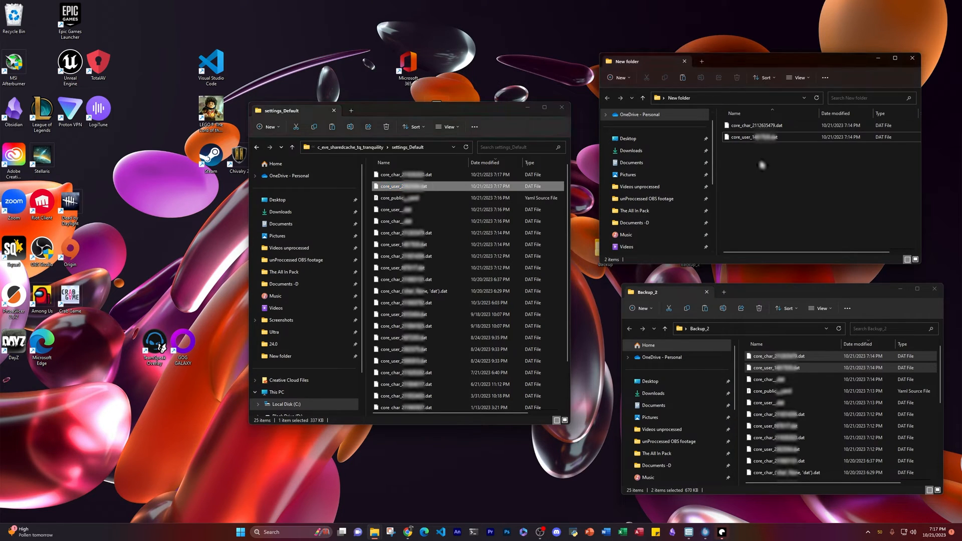
pyautogui.rightClick(761, 137)
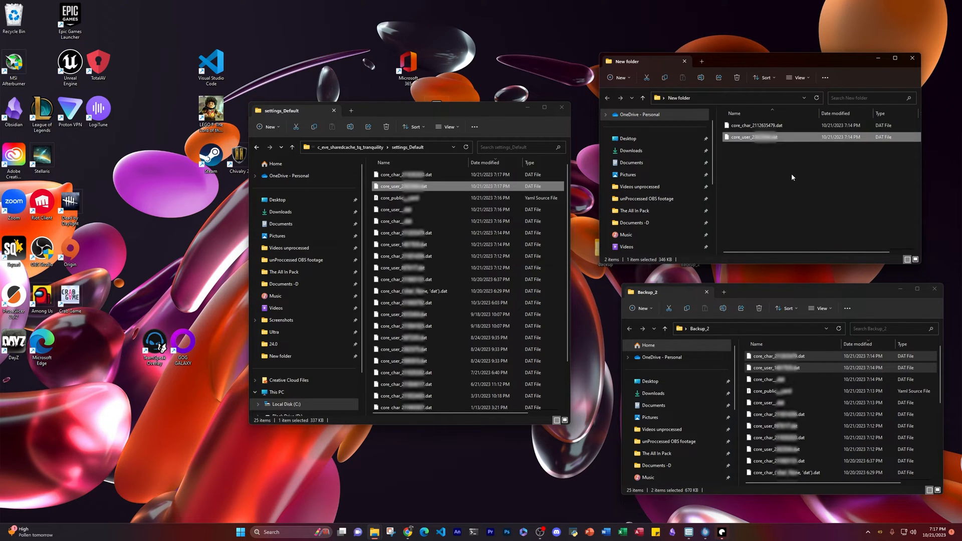
pyautogui.click(405, 174)
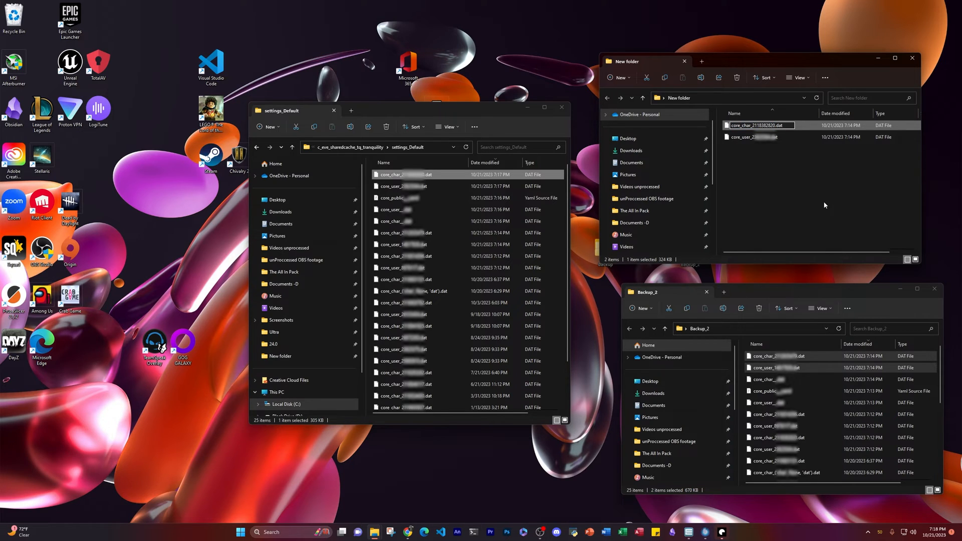
pyautogui.click(752, 137)
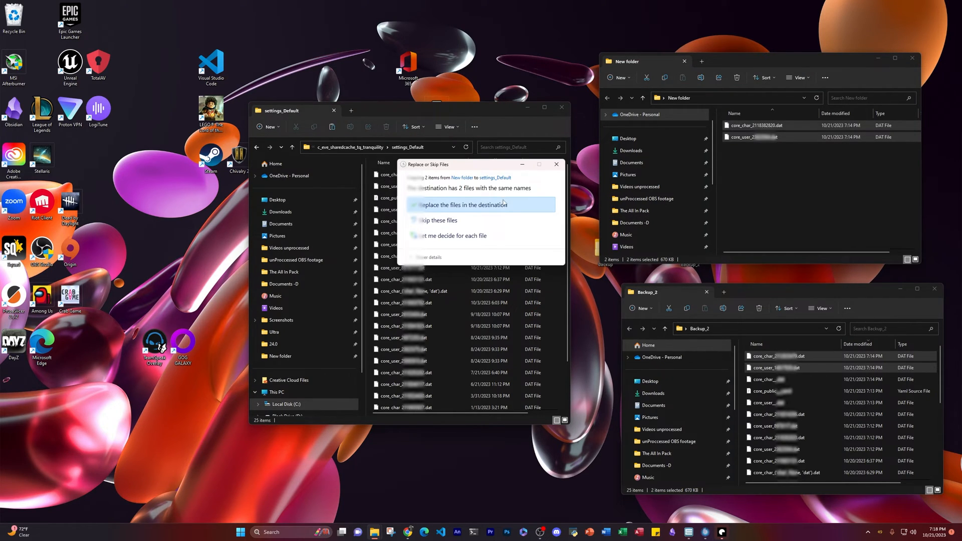
pyautogui.click(463, 204)
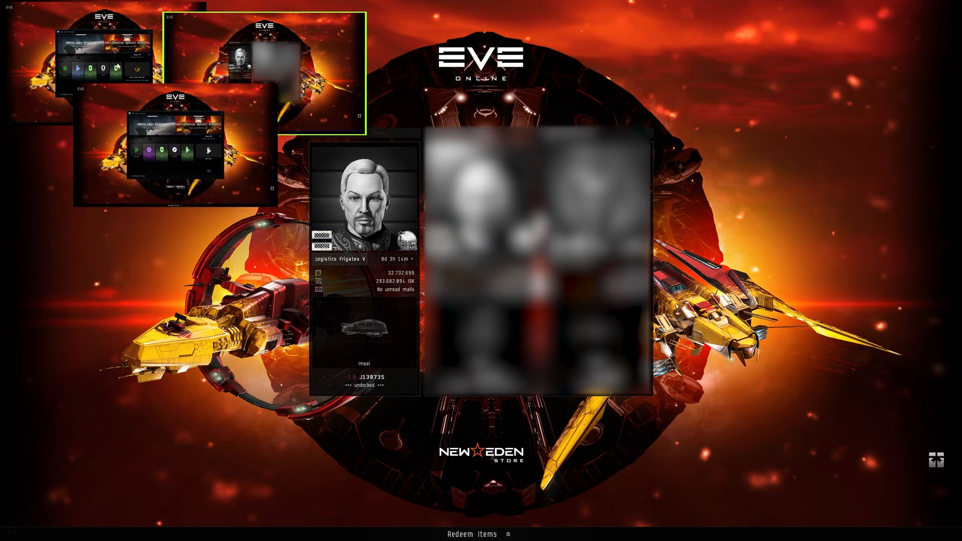
pyautogui.moveTo(137, 61)
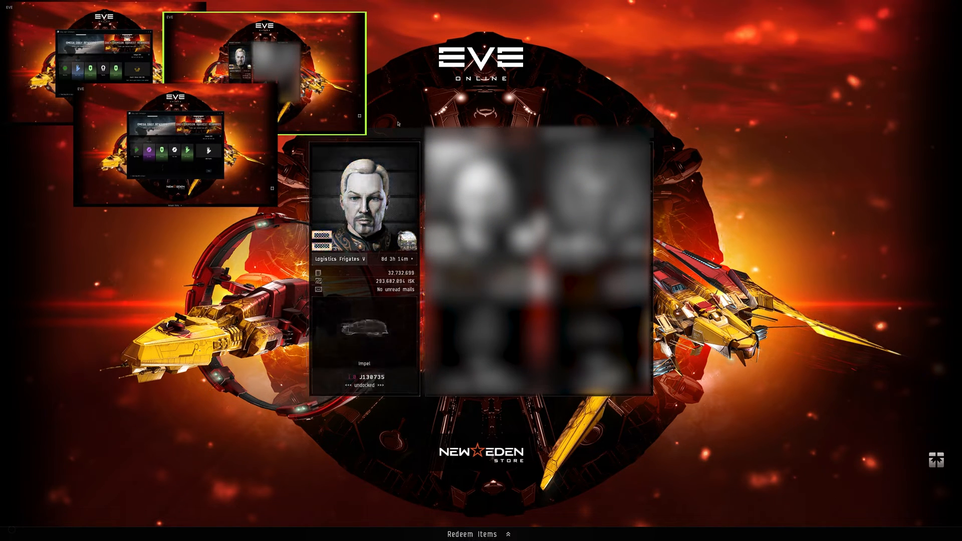
# Step: Log in as the character on the selection screen, arriving in space in J130735
pyautogui.click(174, 148)
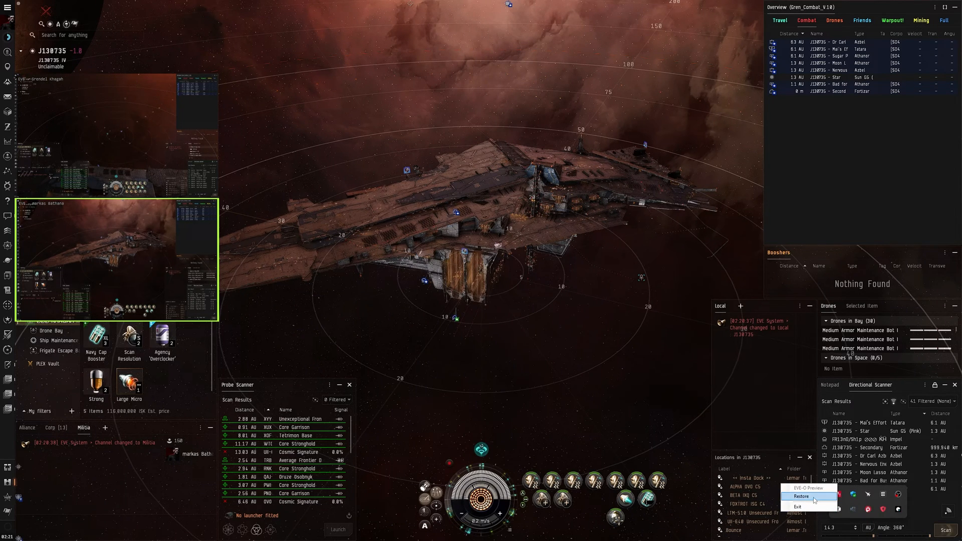
# Step: Restore EVE-O Preview's settings window from the system tray icon
pyautogui.click(807, 487)
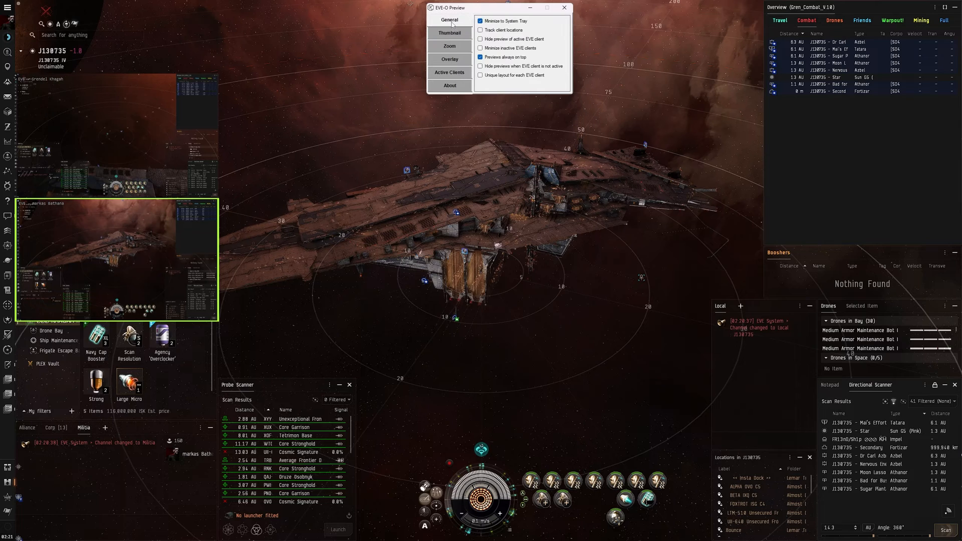